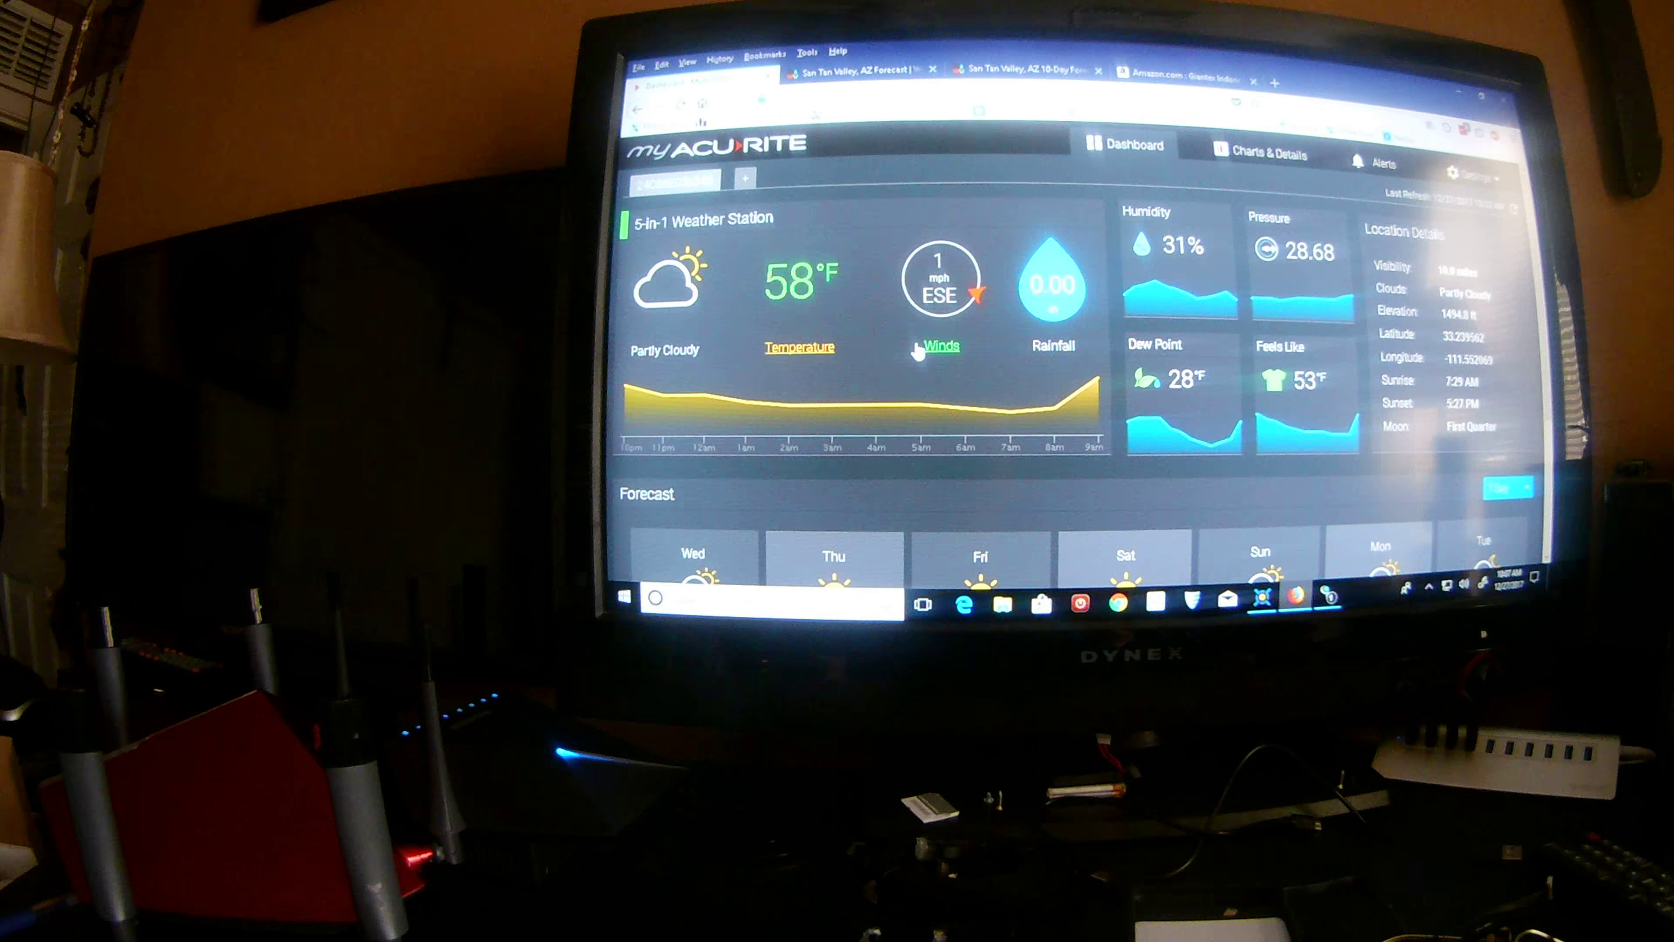
Step: Review the station's Temperature, dew point and feels-like chart, then its weather alerts
scroll(down, 3)
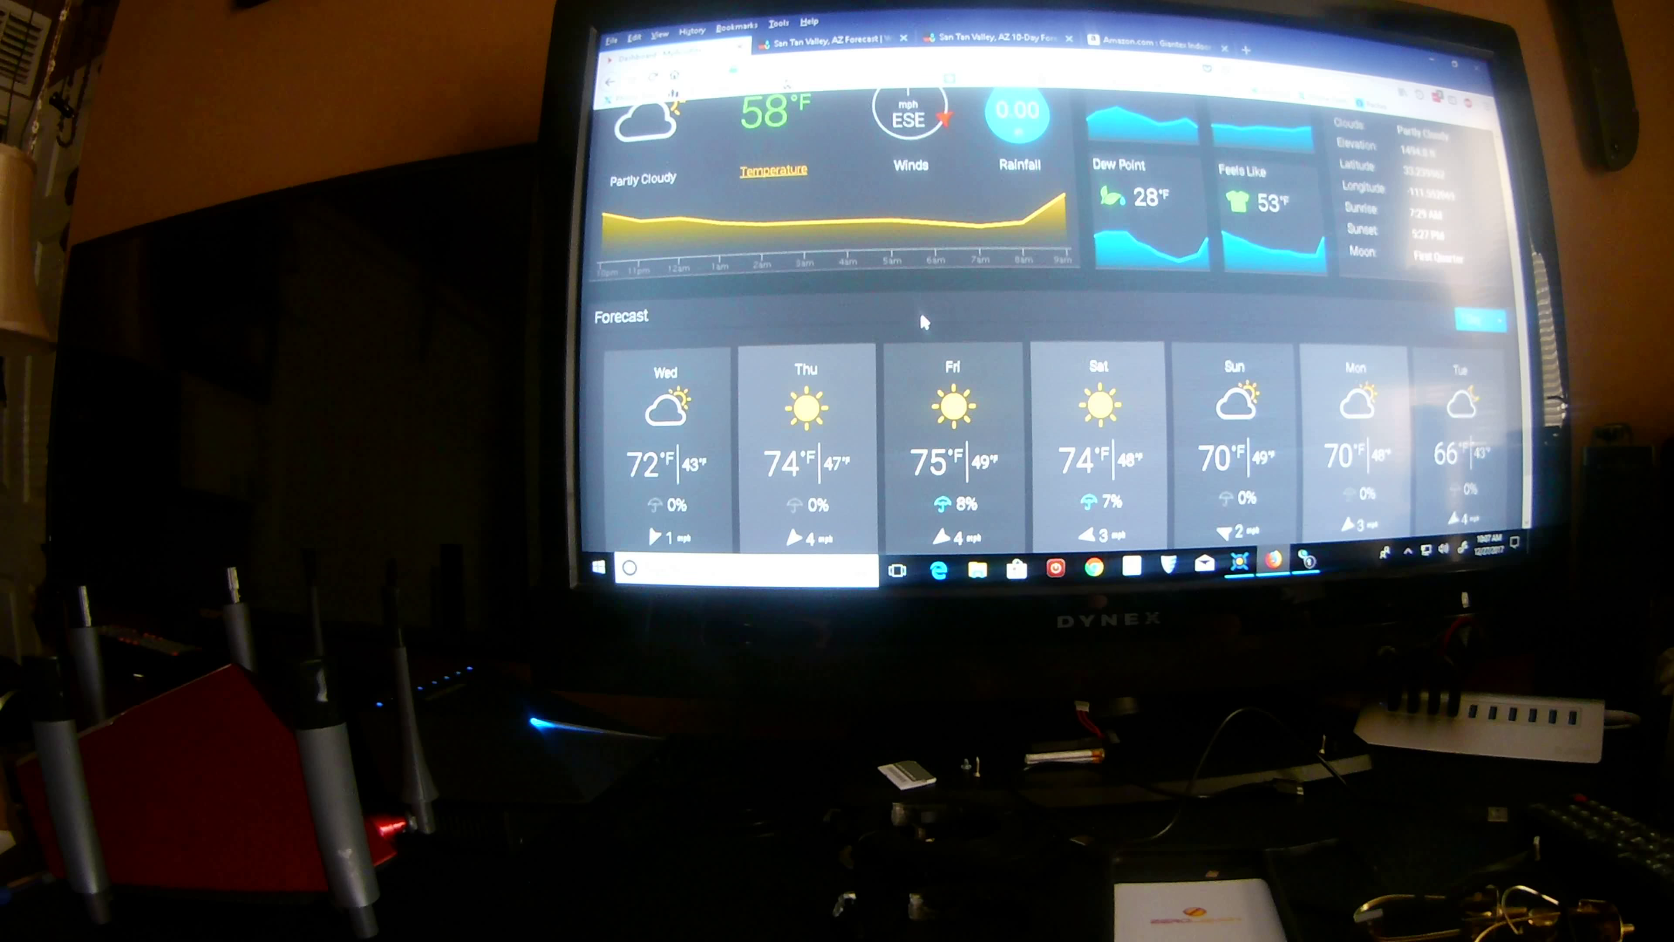
scroll(down, 3)
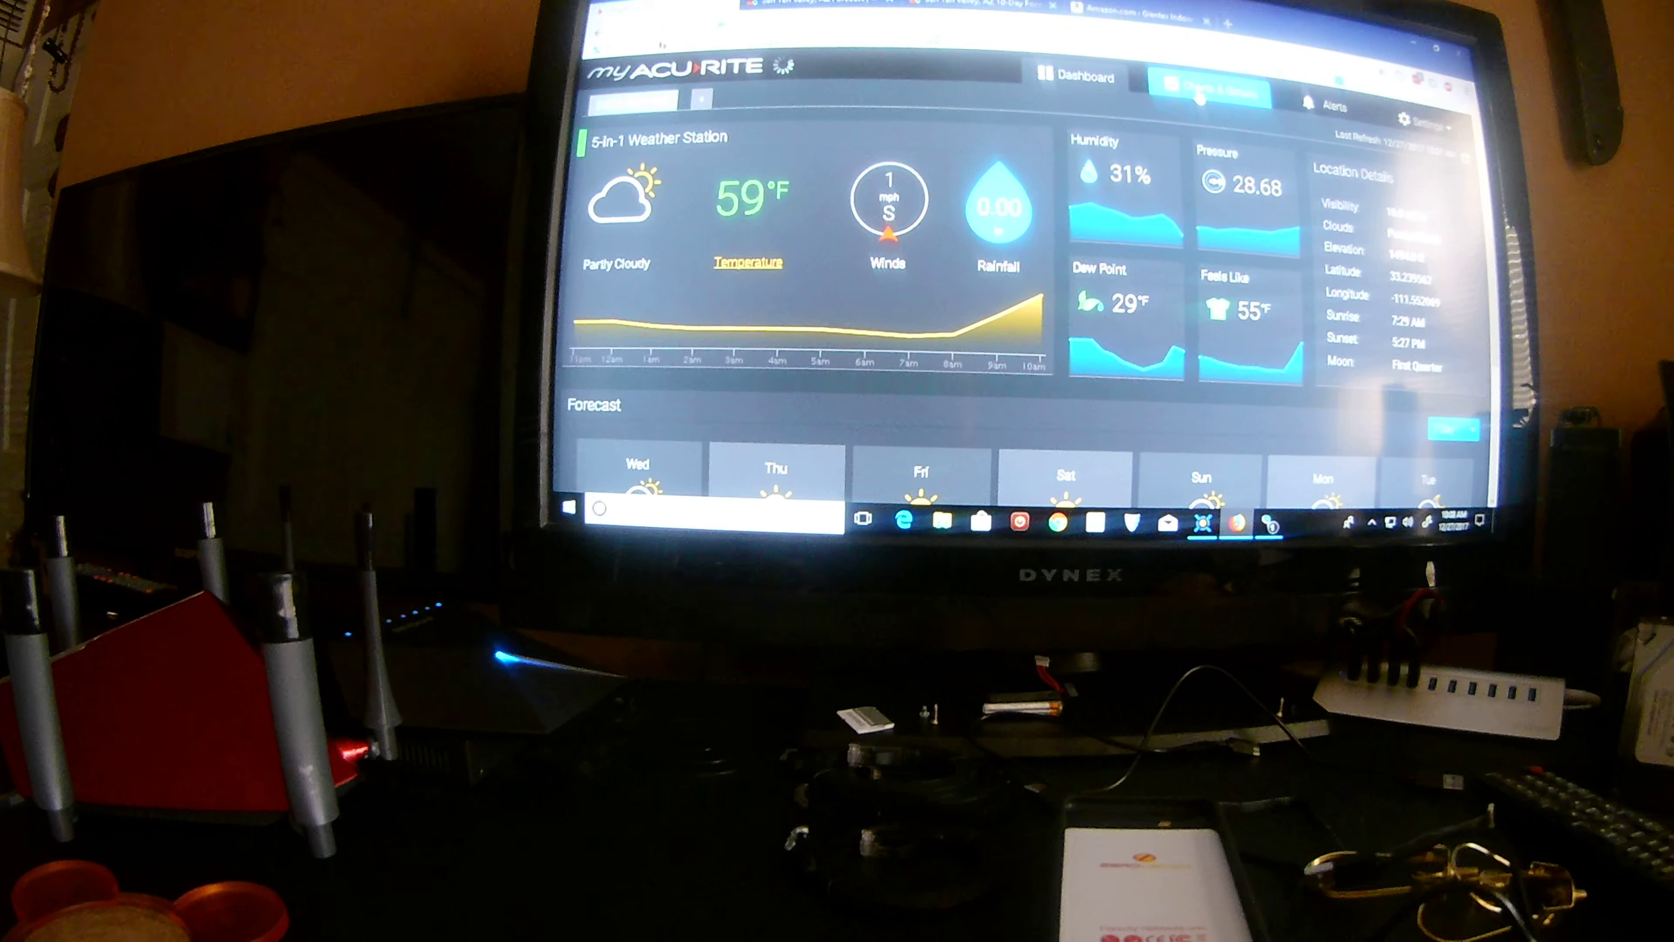
click(1205, 86)
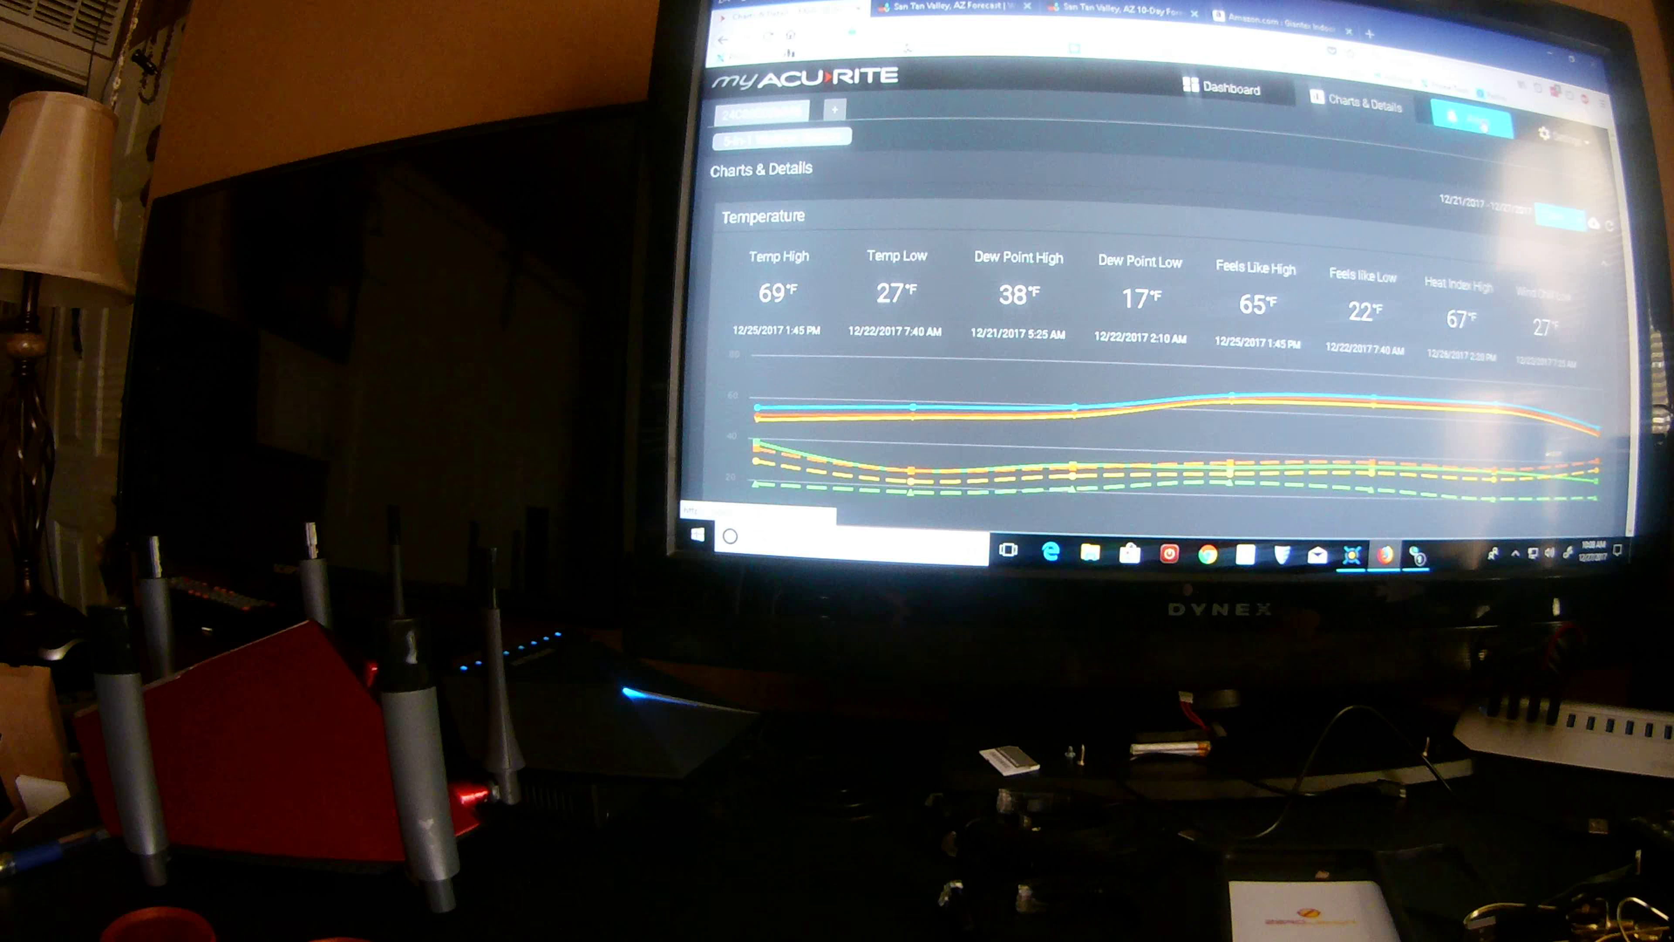
click(1484, 106)
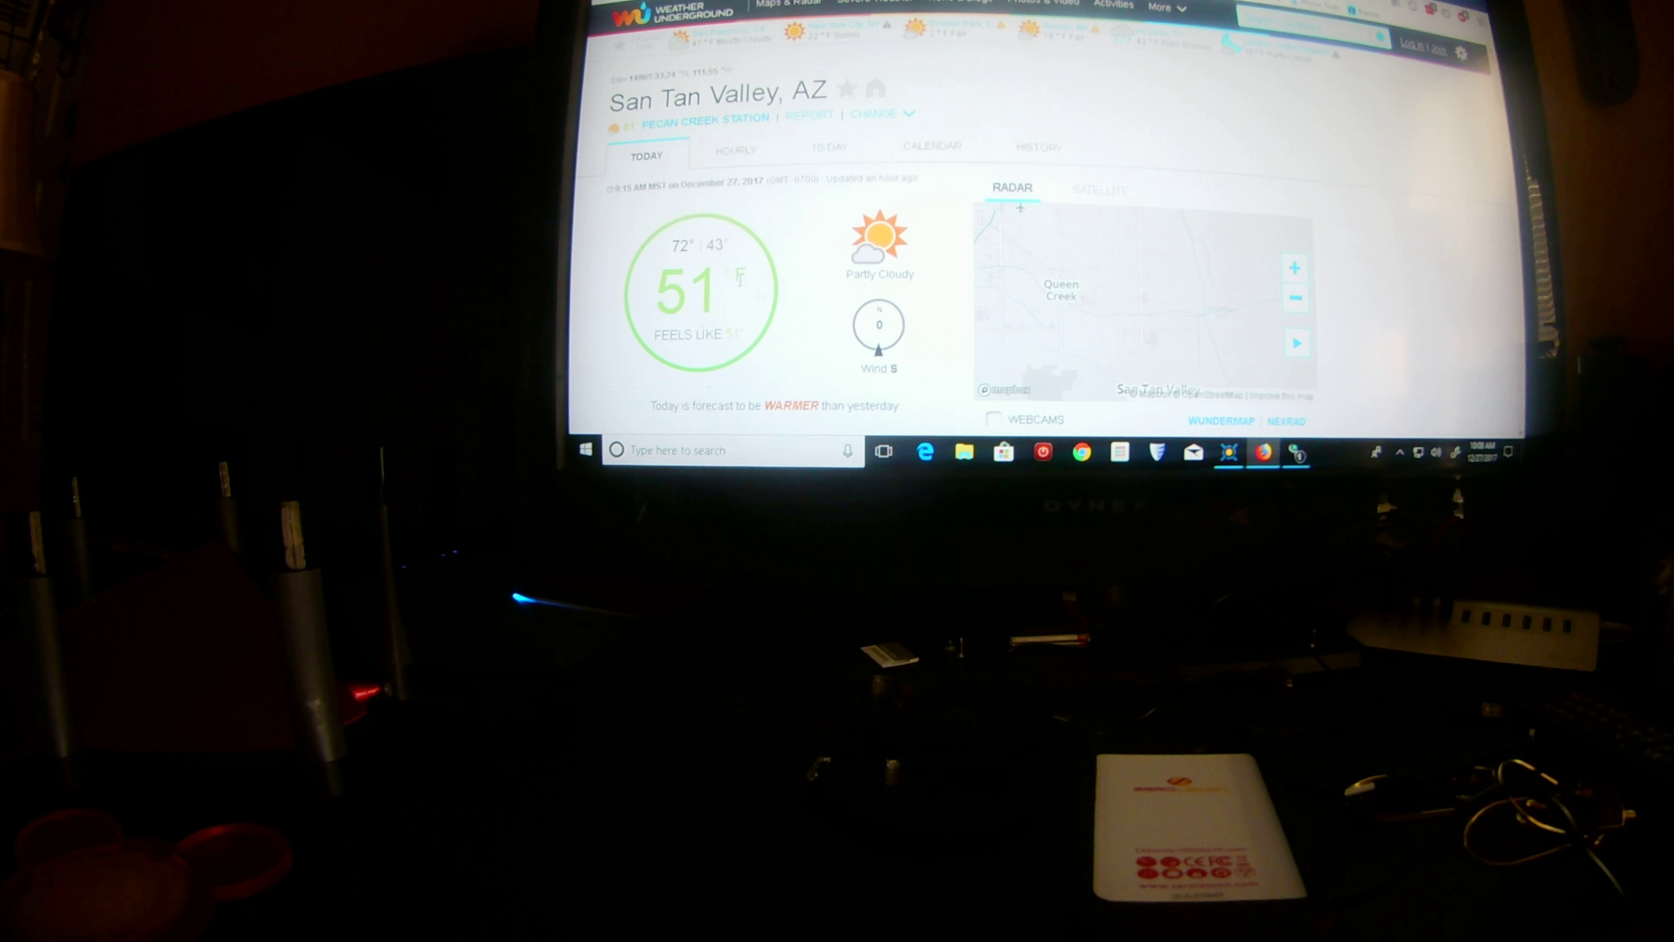
Step: Scroll San Tan Valley's conditions and 10-day forecast, then switch to the Amazon Giantex grow tent listing
scroll(down, 3)
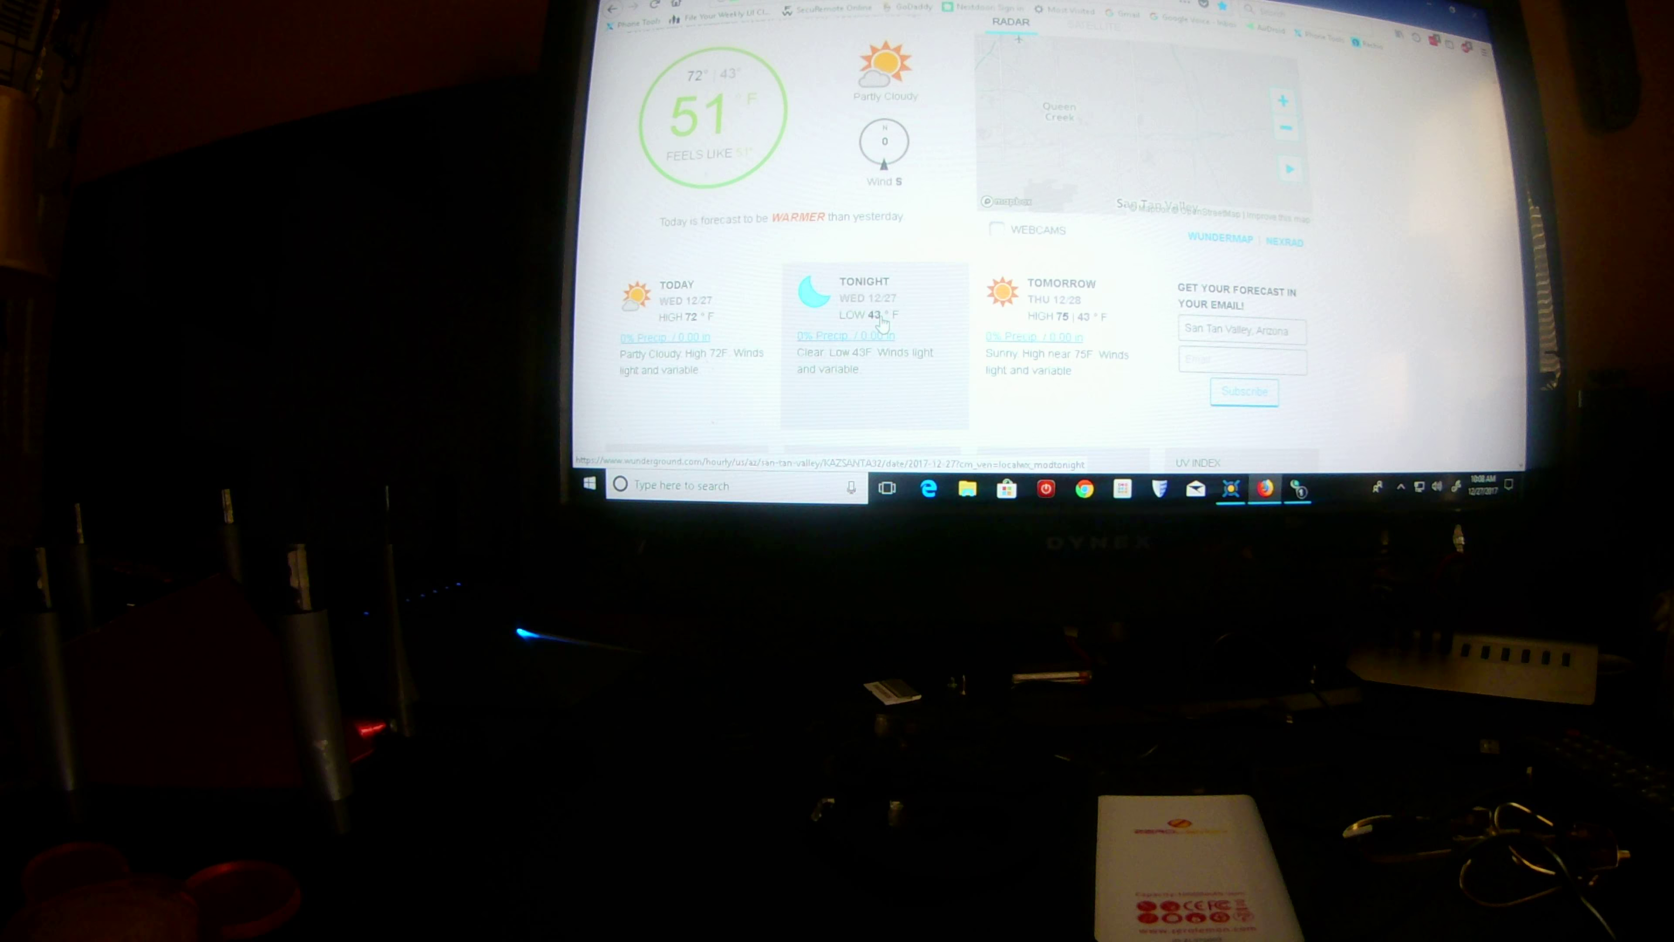
scroll(down, 3)
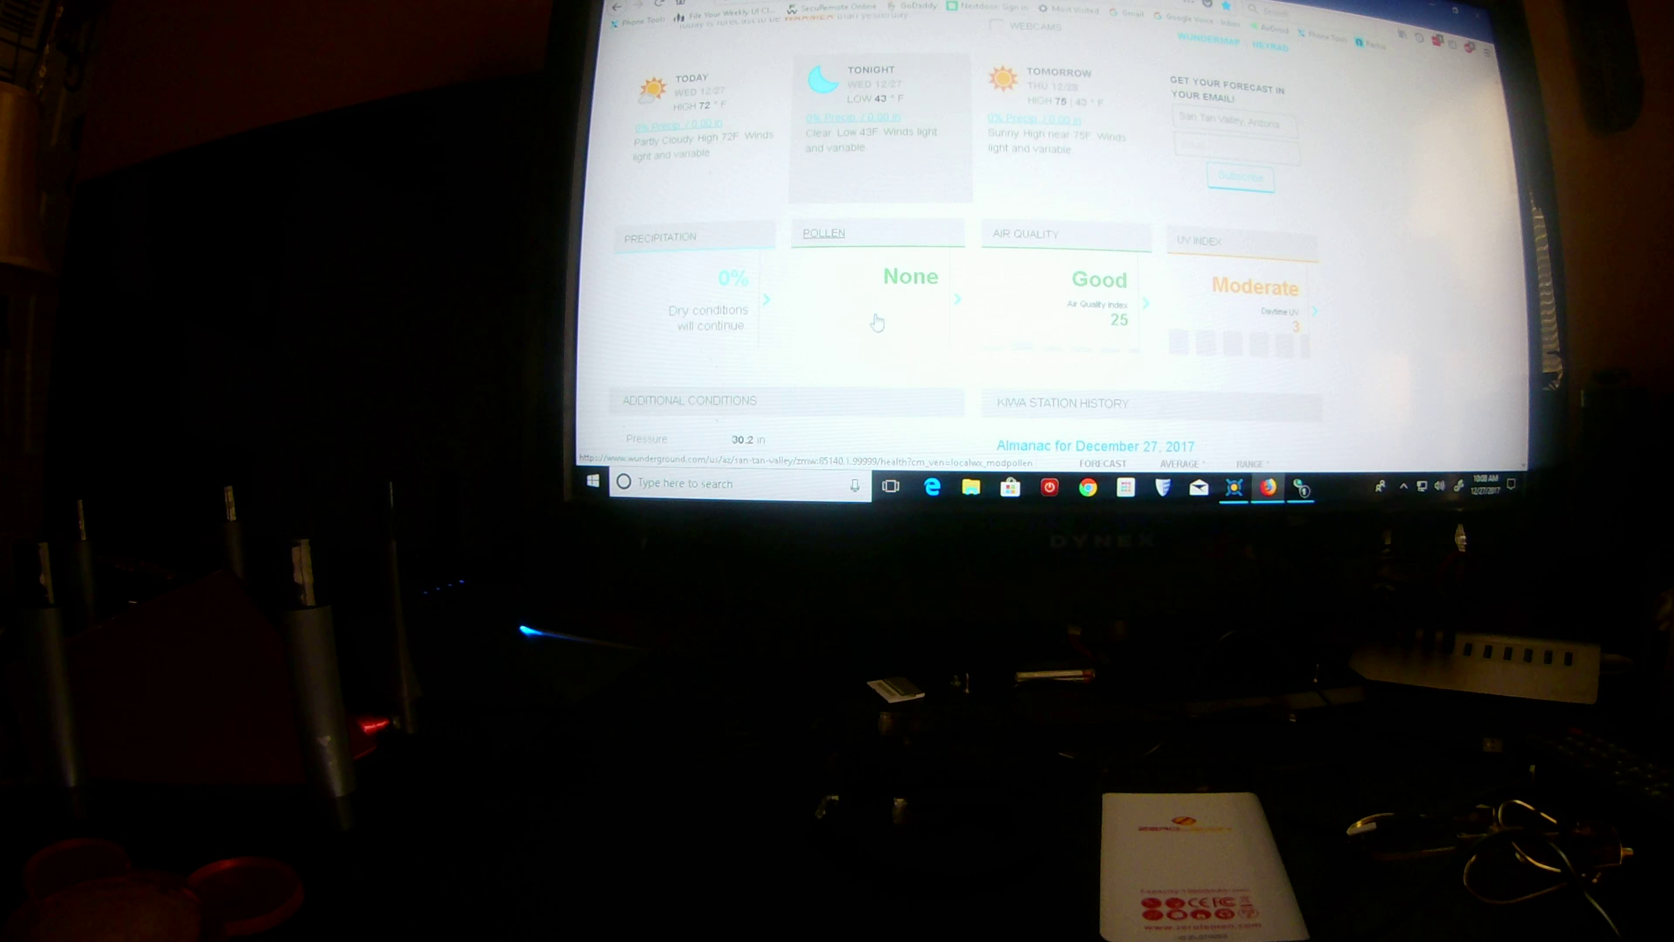
scroll(down, 3)
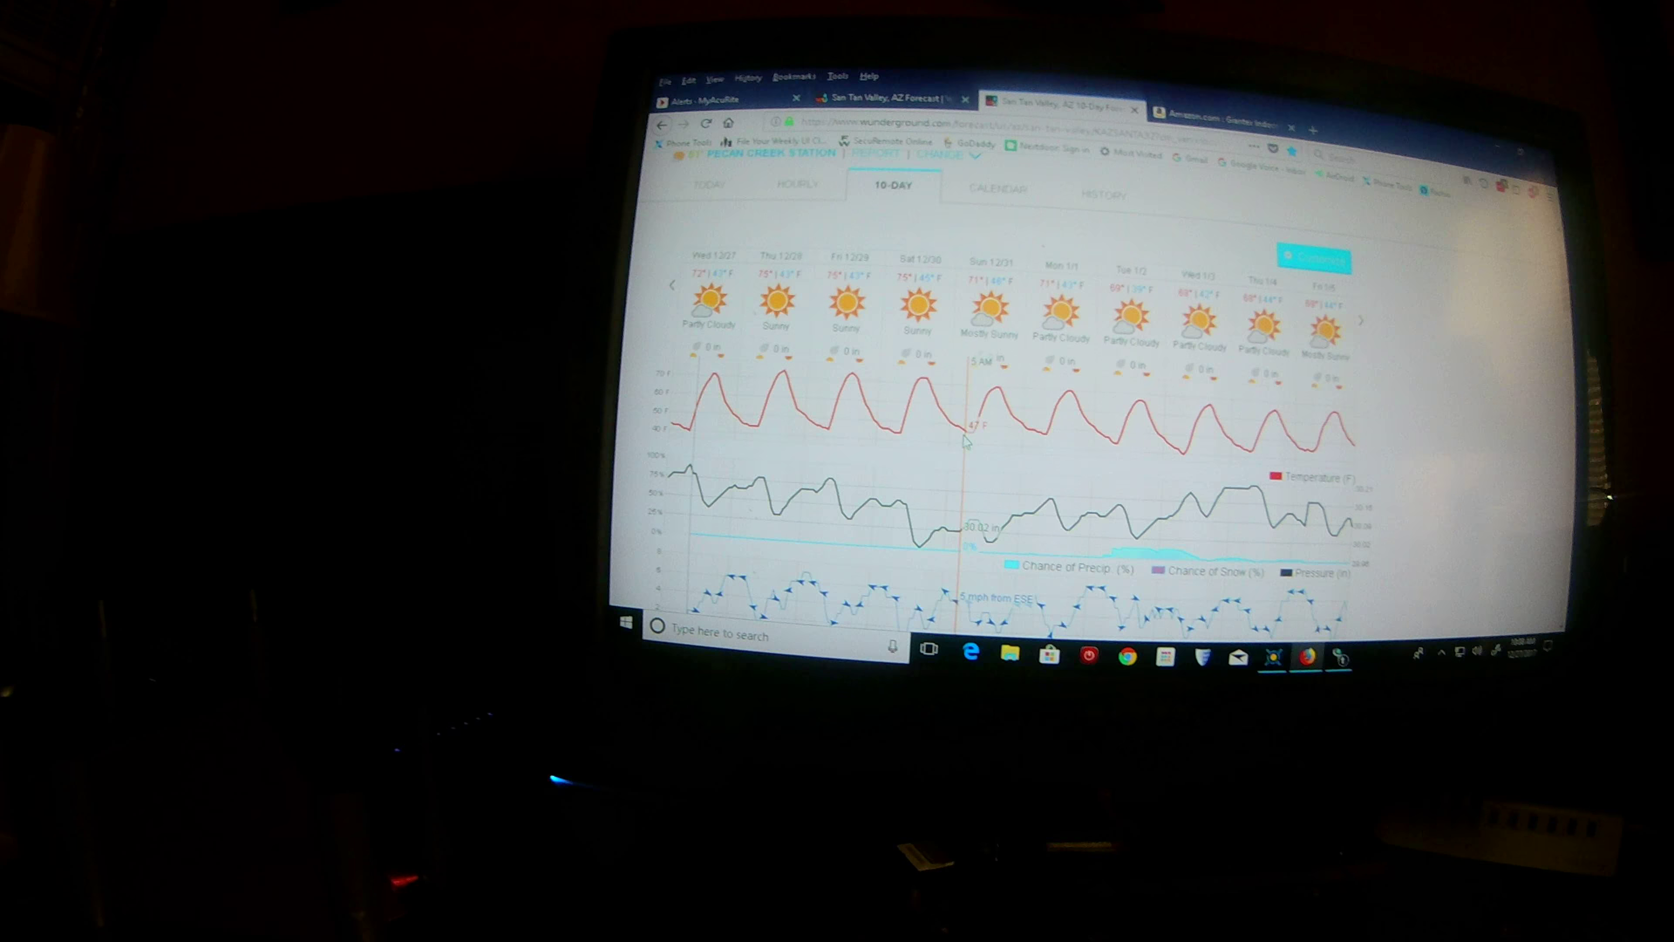
click(1207, 100)
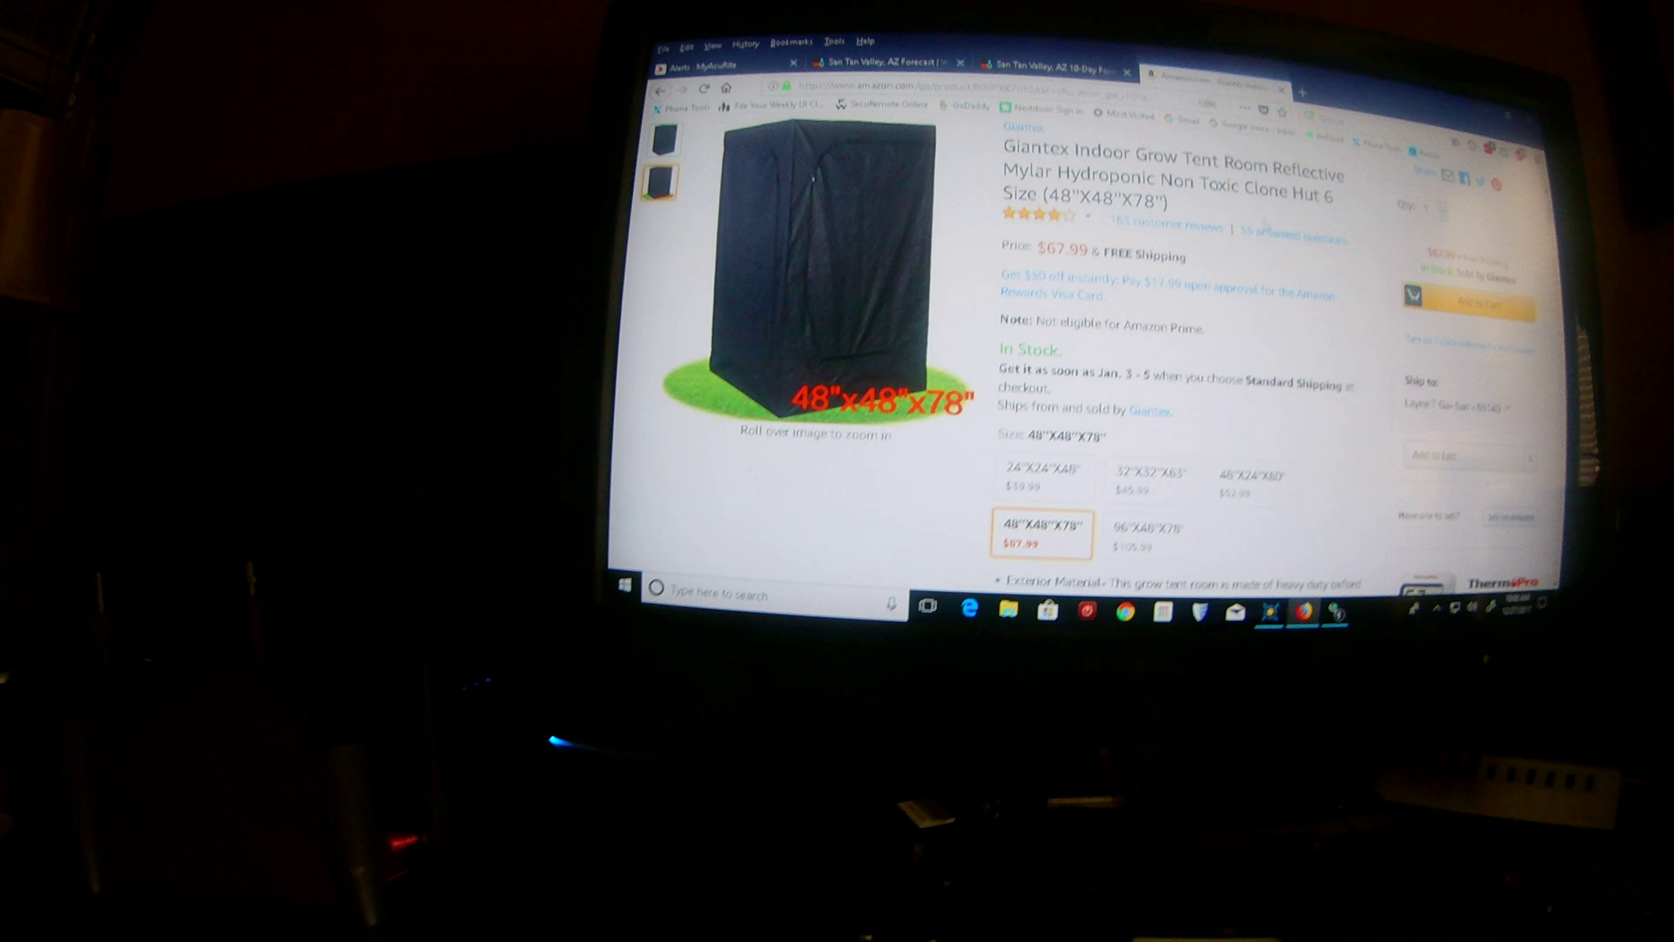